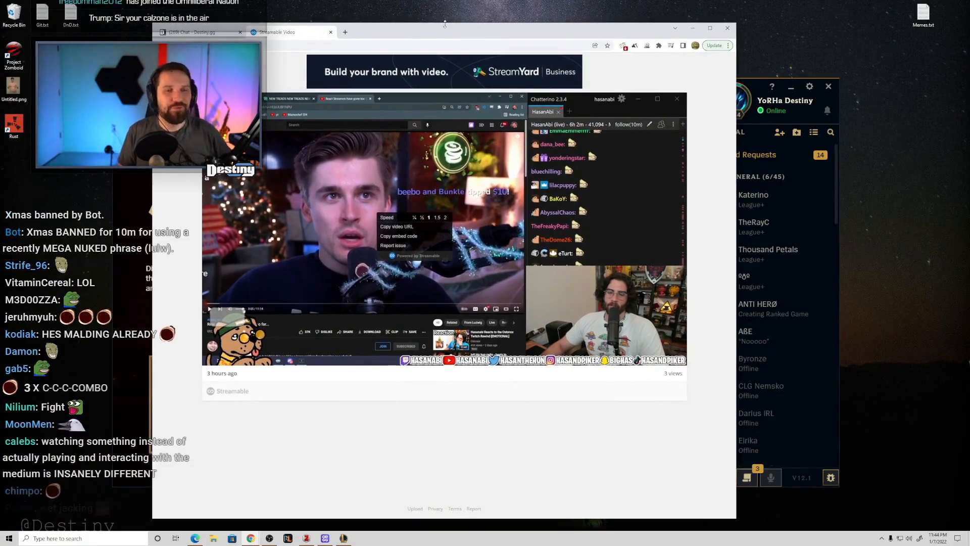
{"action": "scroll", "scroll_direction": "down", "scroll_amount": 3}
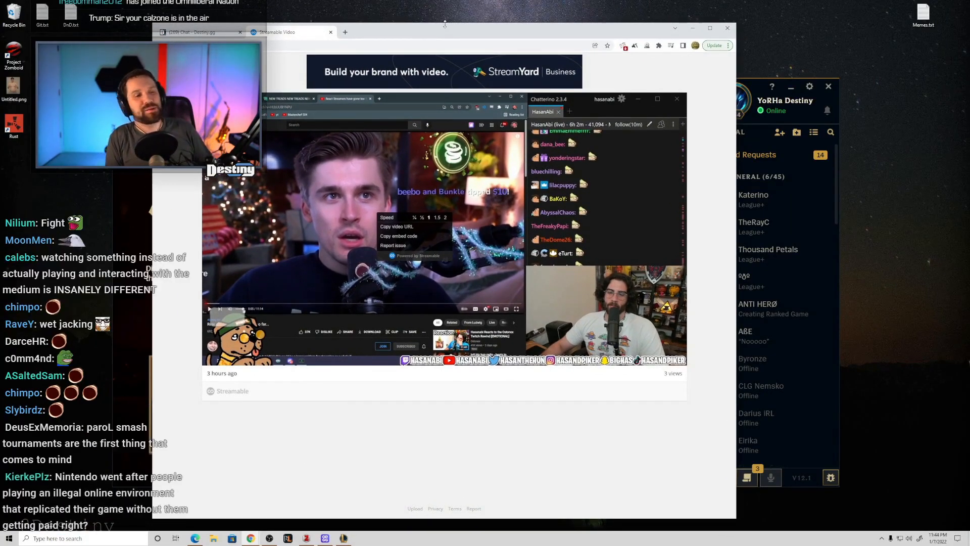